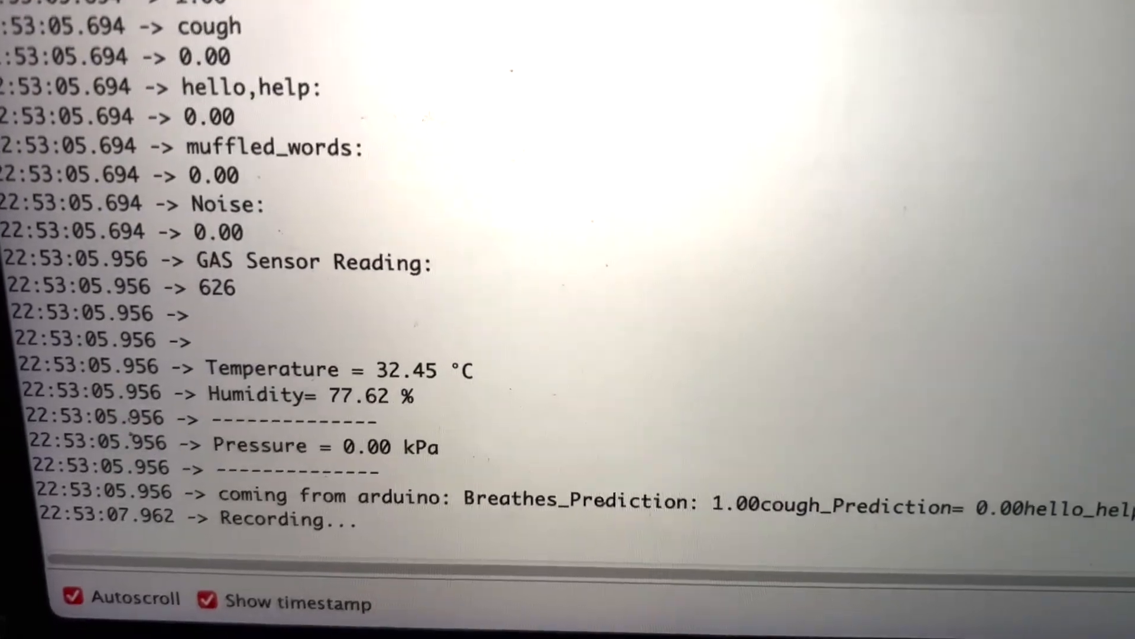
{"action": "scroll", "scroll_direction": "down", "scroll_amount": 3}
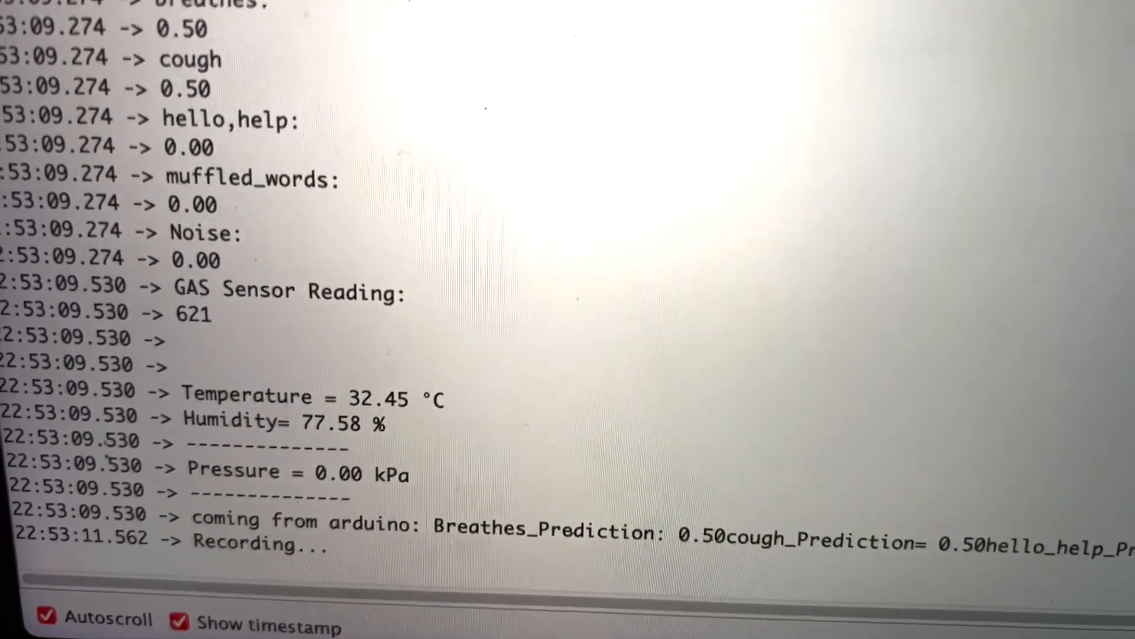
{"action": "scroll", "scroll_direction": "down", "scroll_amount": 3}
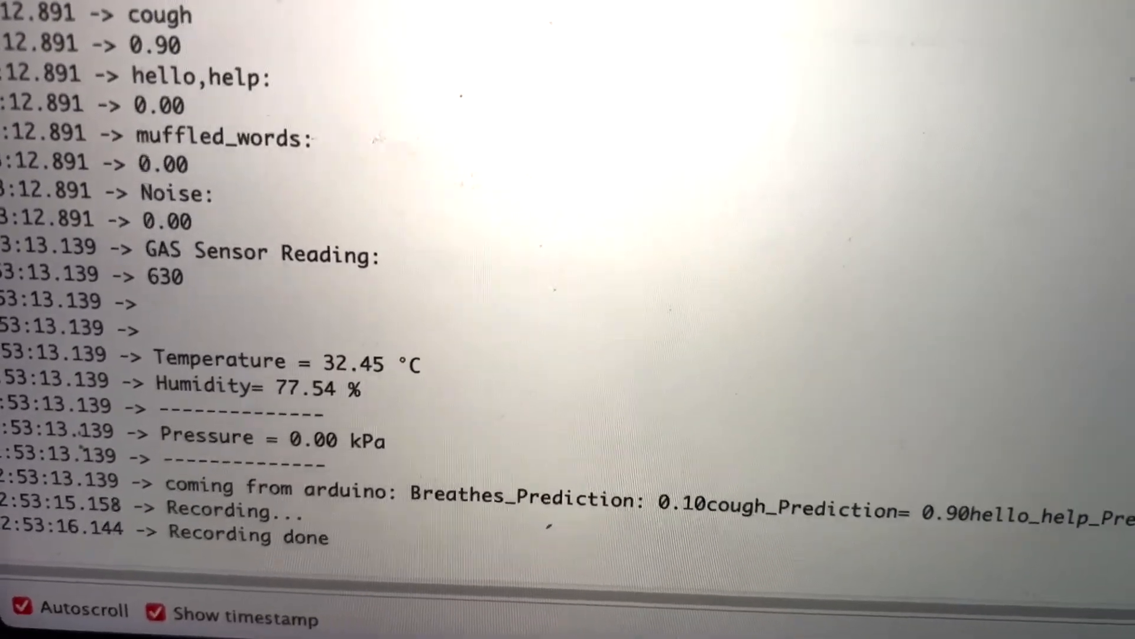
{"action": "scroll", "scroll_direction": "down", "scroll_amount": 3}
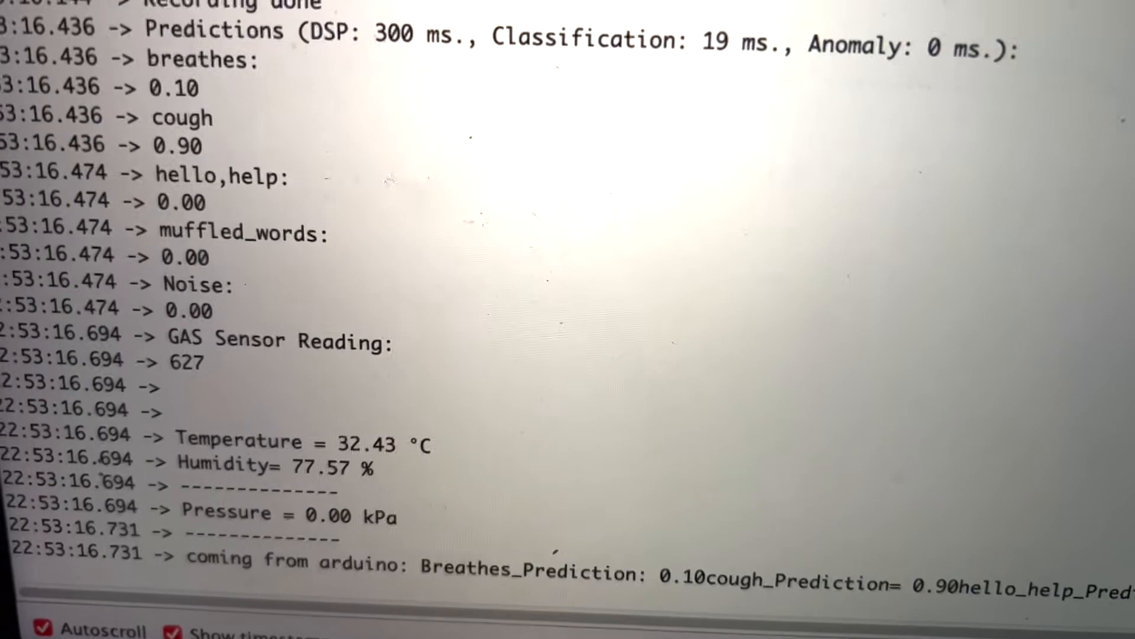
{"action": "scroll", "scroll_direction": "down", "scroll_amount": 3}
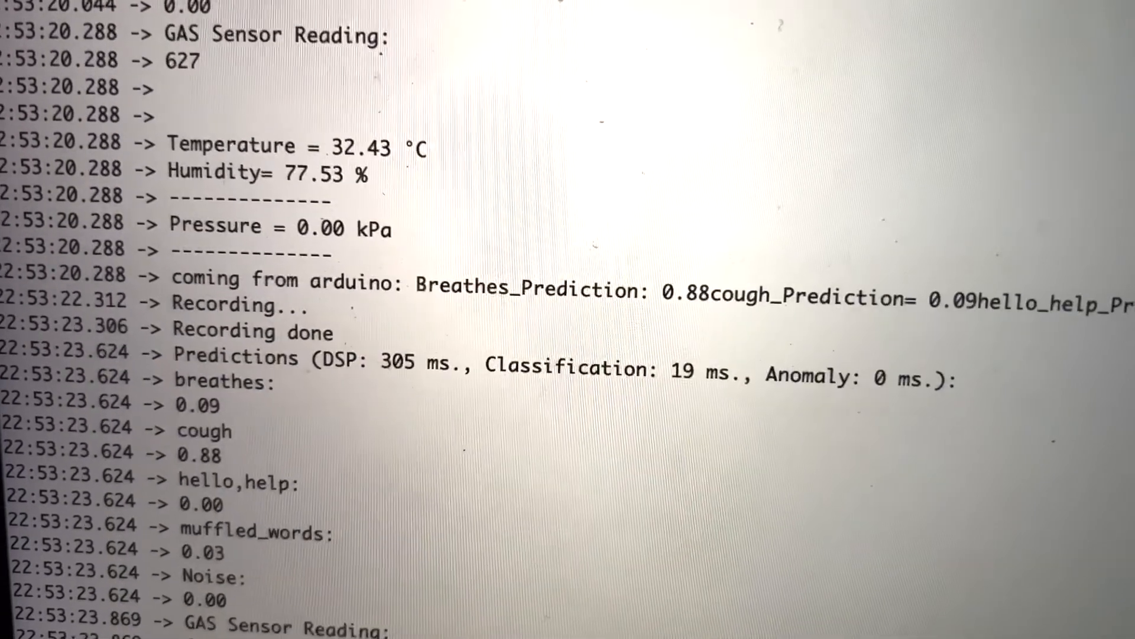
{"action": "scroll", "scroll_direction": "down", "scroll_amount": 3}
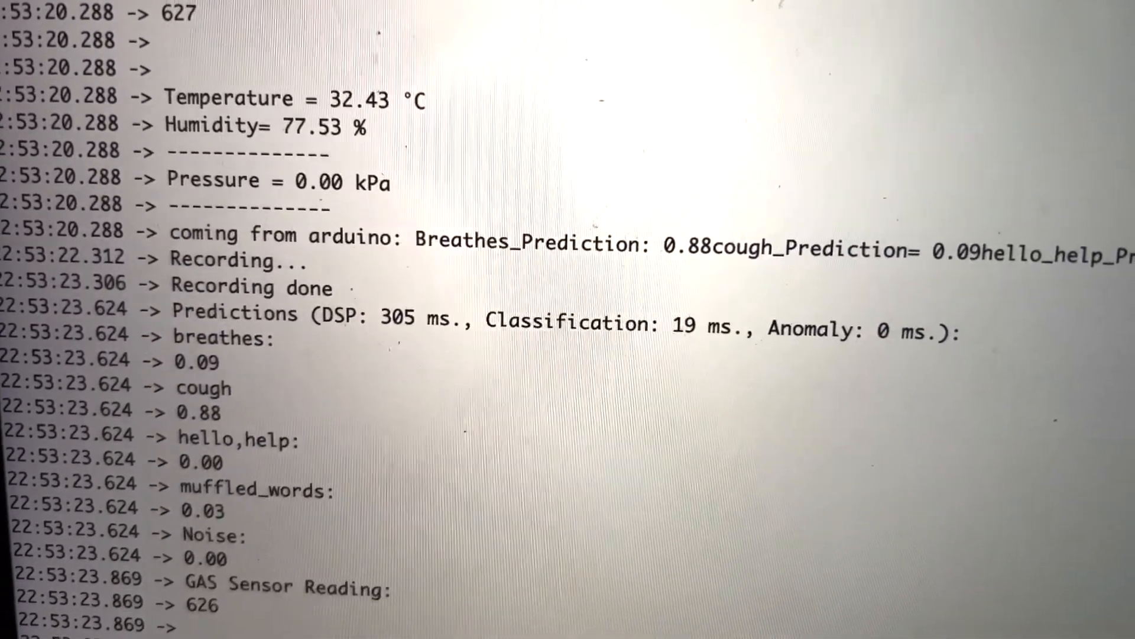
{"action": "scroll", "scroll_direction": "down", "scroll_amount": 3}
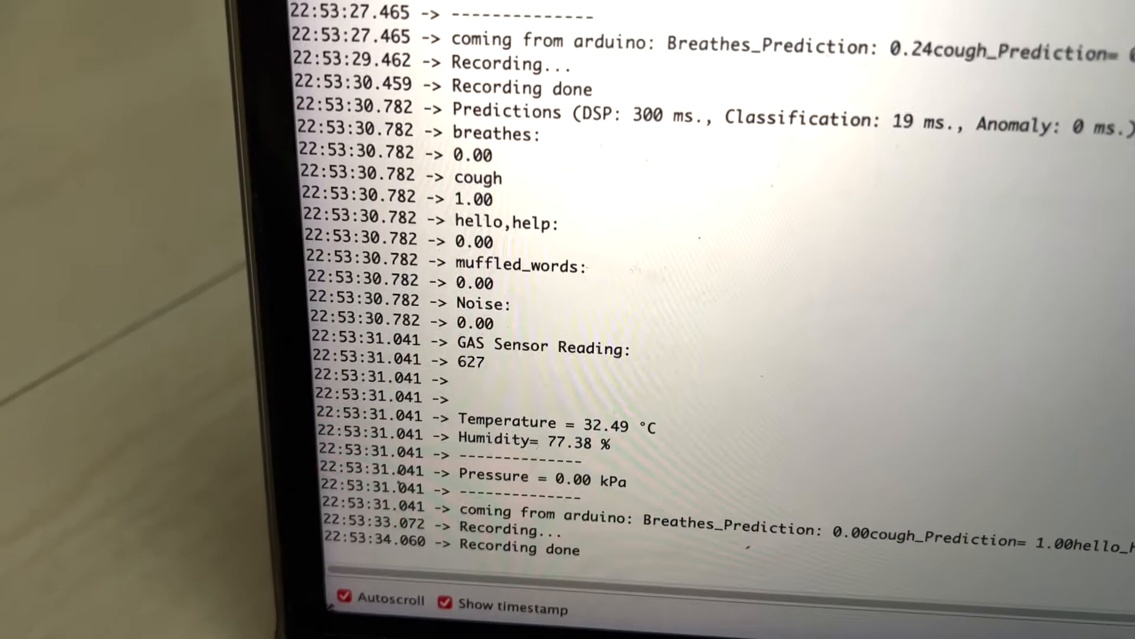
{"action": "scroll", "scroll_direction": "down", "scroll_amount": 3}
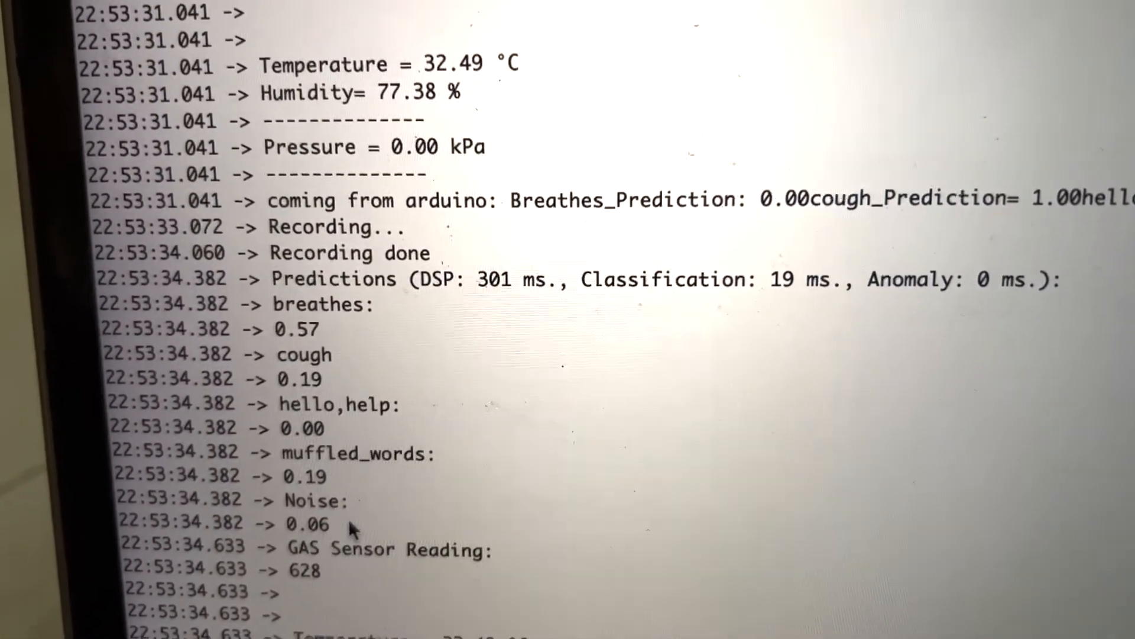
{"action": "scroll", "scroll_direction": "down", "scroll_amount": 3}
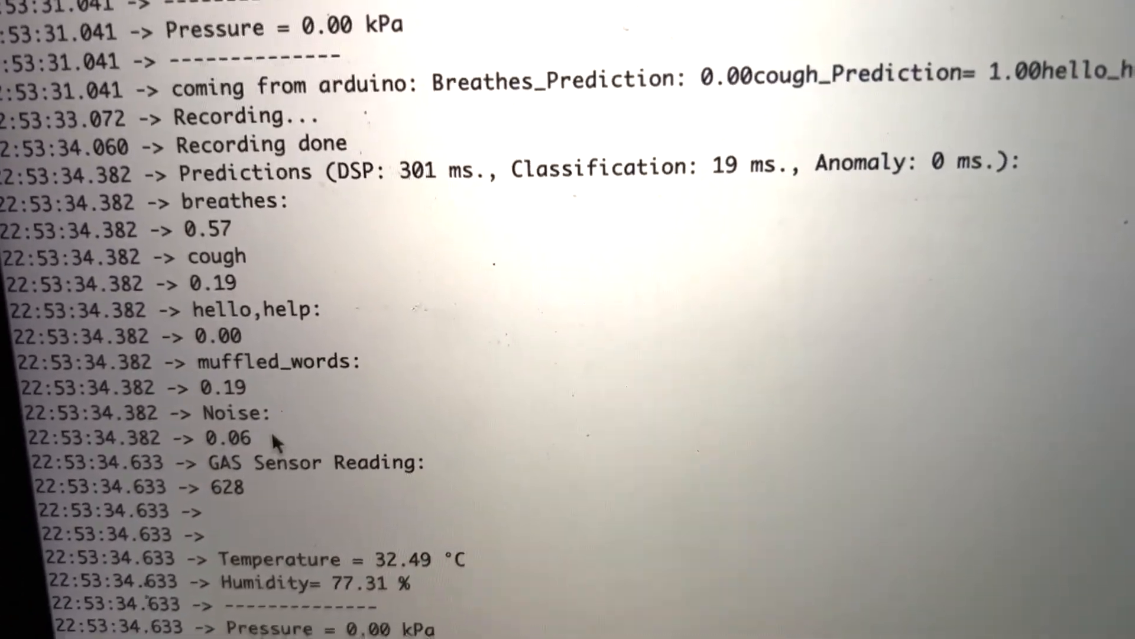
{"action": "scroll", "scroll_direction": "down", "scroll_amount": 3}
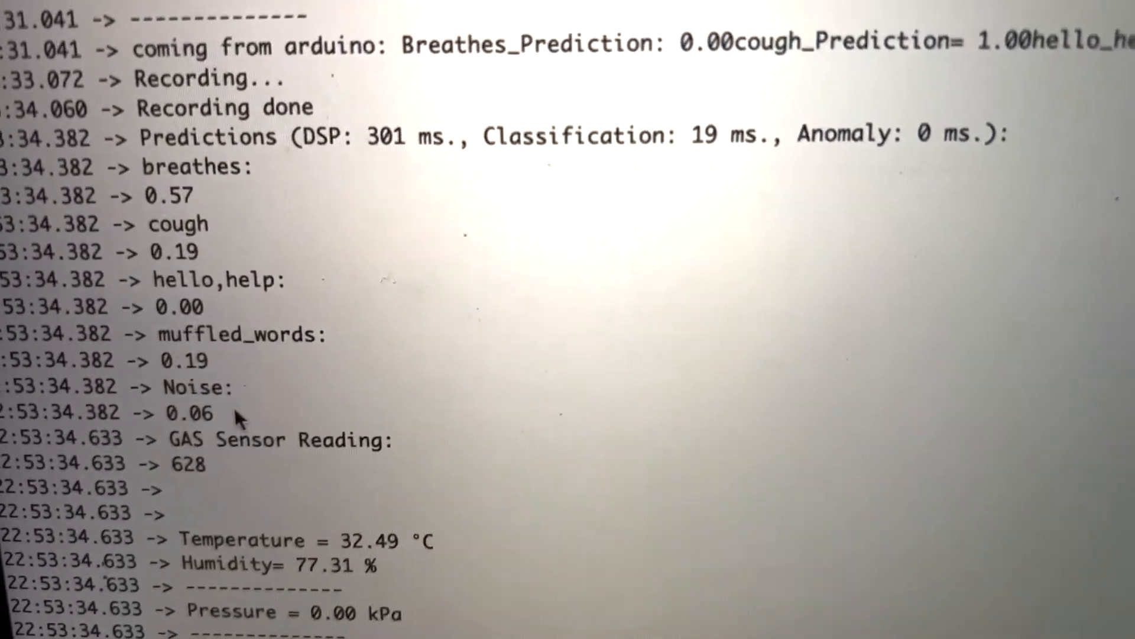